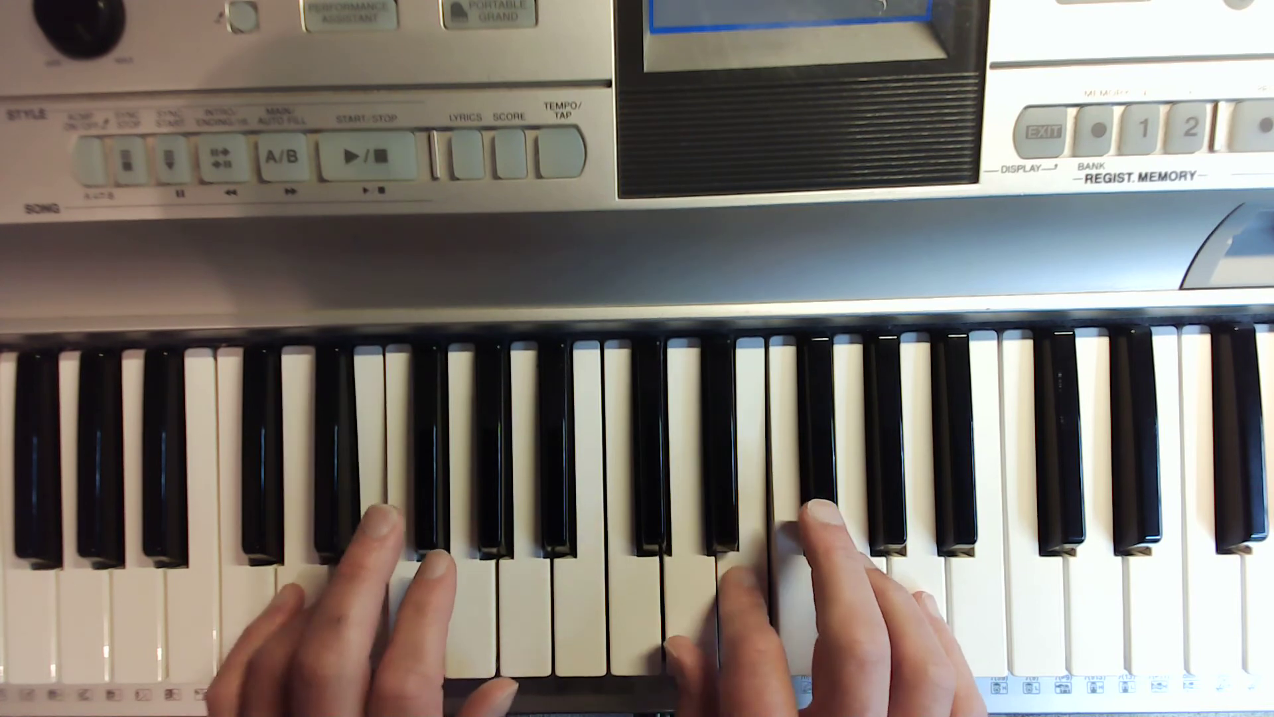
{"action": "left_click", "coordinate": [364, 155]}
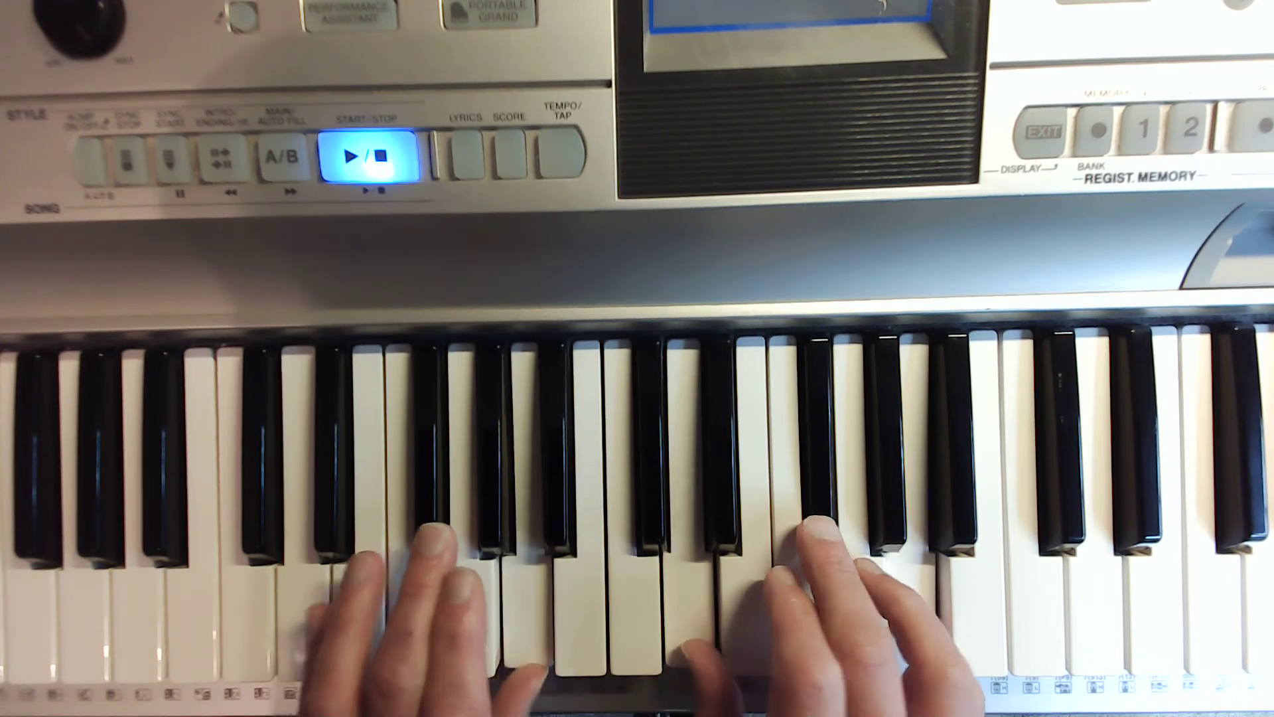
{"action": "left_click", "coordinate": [365, 157]}
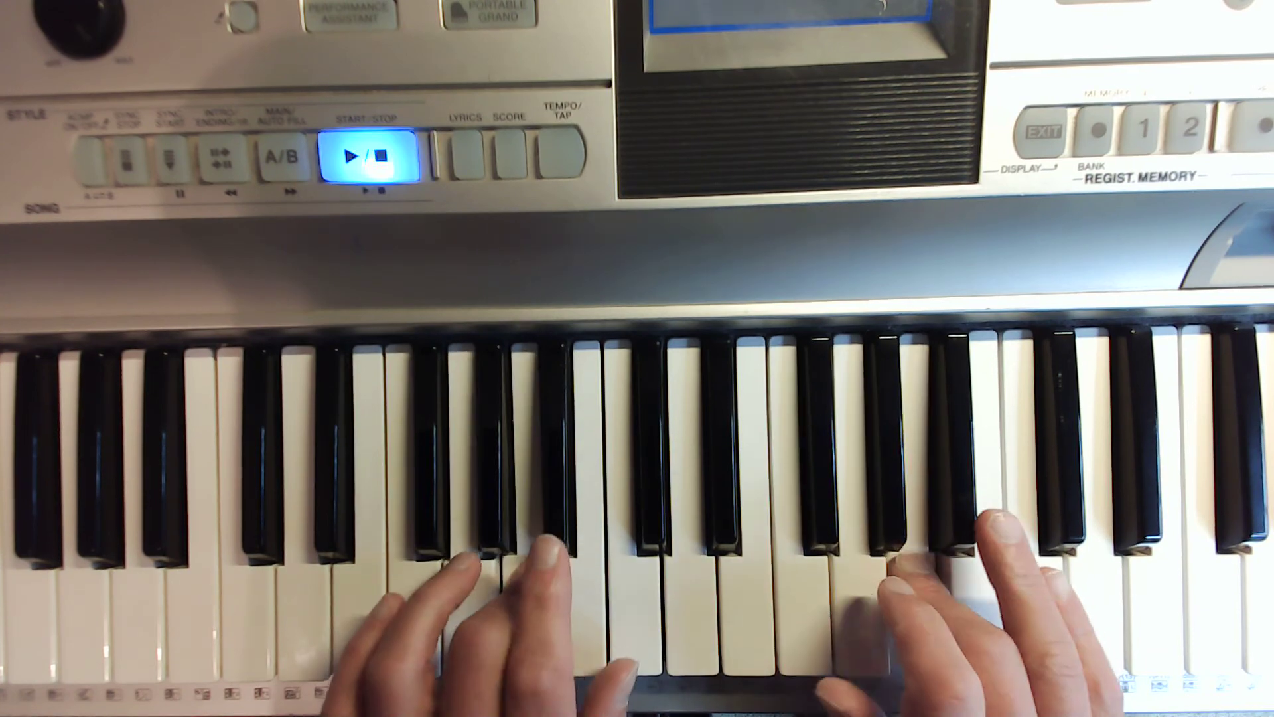
{"action": "left_click", "coordinate": [365, 157]}
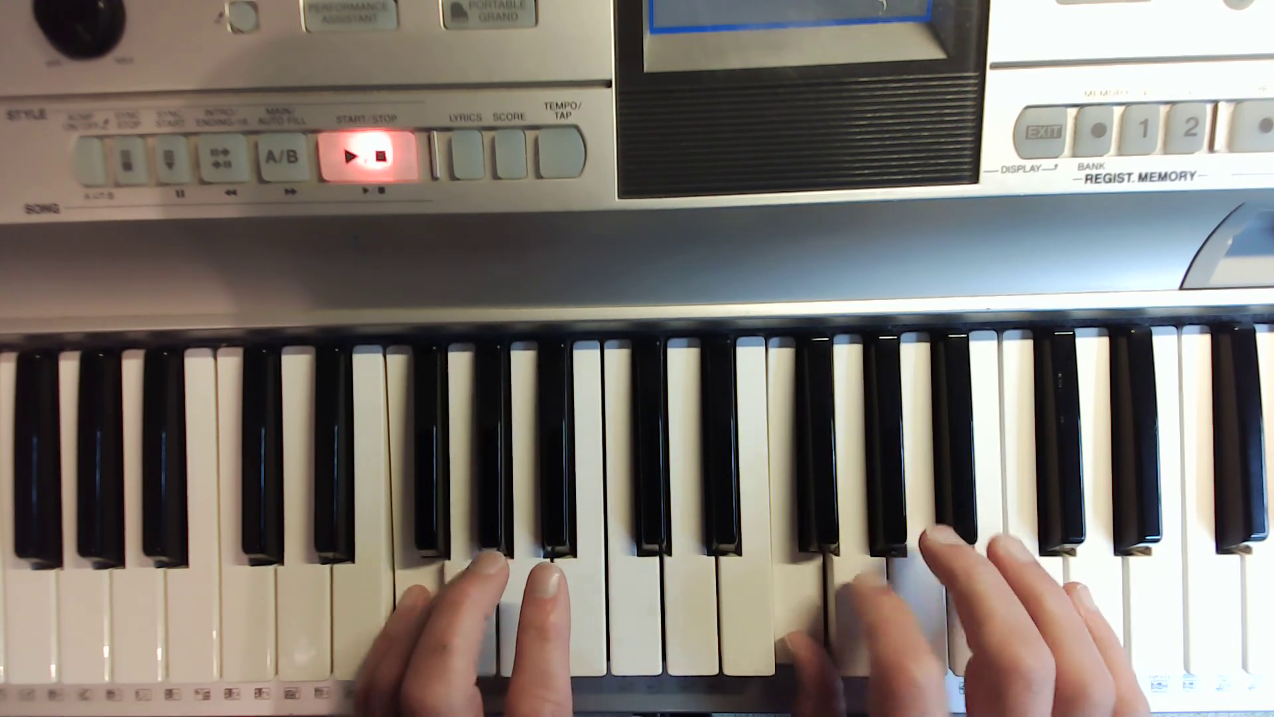
{"action": "left_click", "coordinate": [363, 156]}
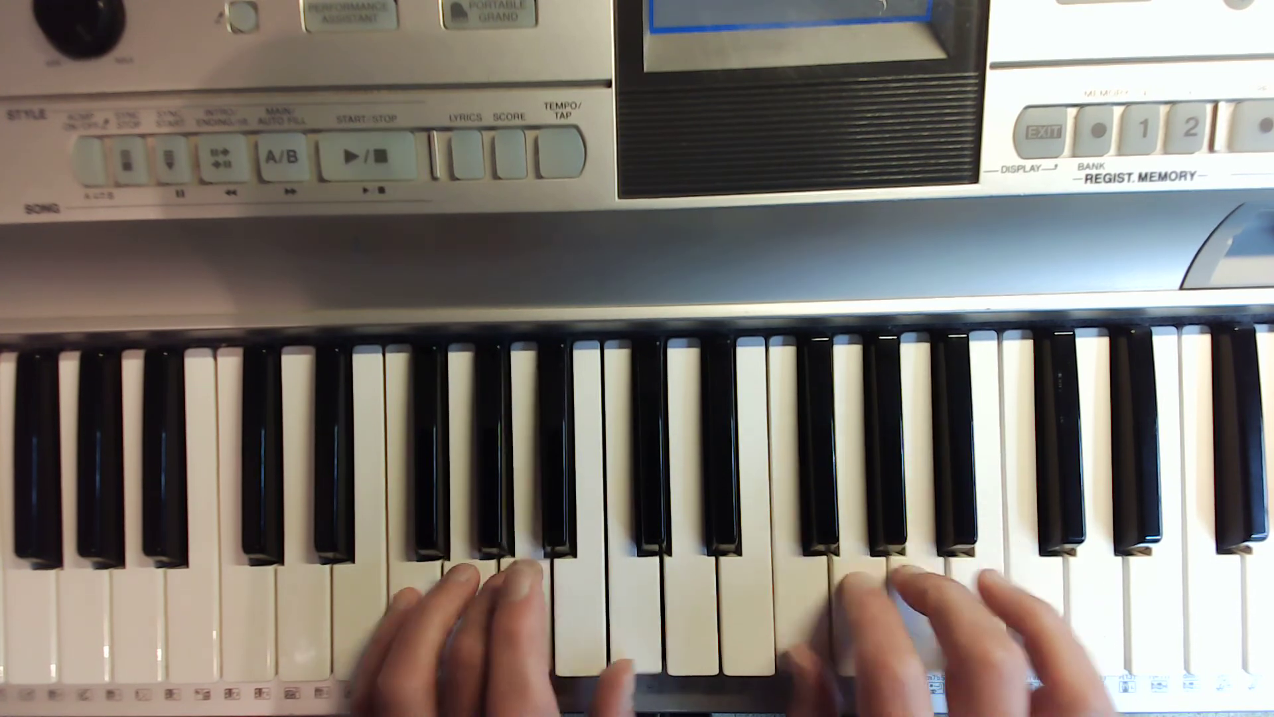